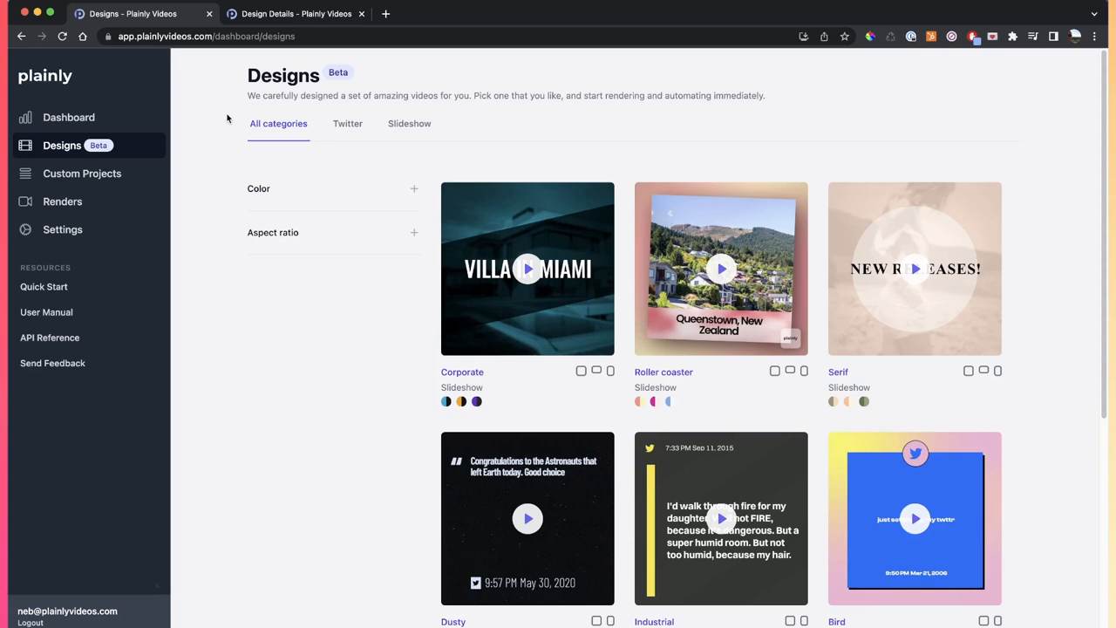
- Check the Dashboard and Custom Projects pages, then return to the Designs gallery
{"action": "left_click", "coordinate": [386, 13]}
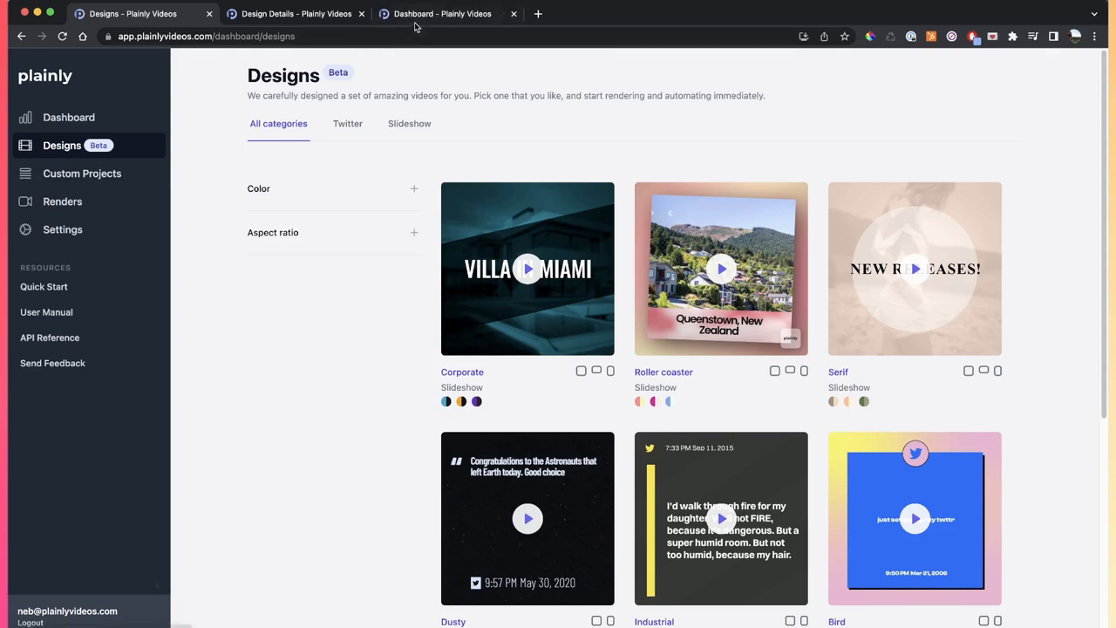
{"action": "left_click", "coordinate": [82, 173]}
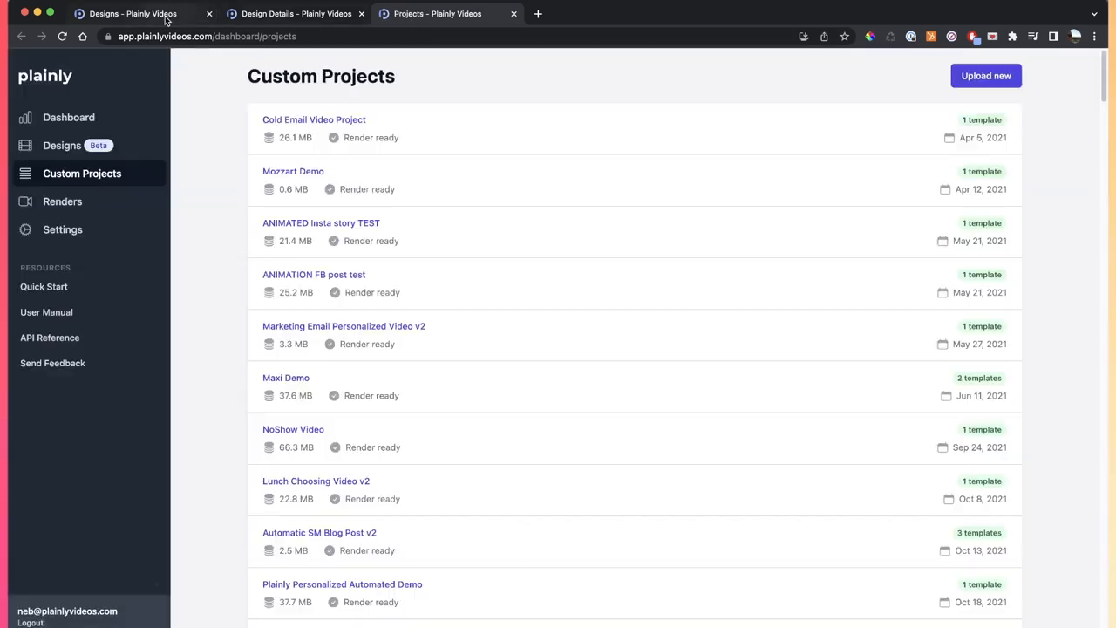
{"action": "left_click", "coordinate": [62, 145]}
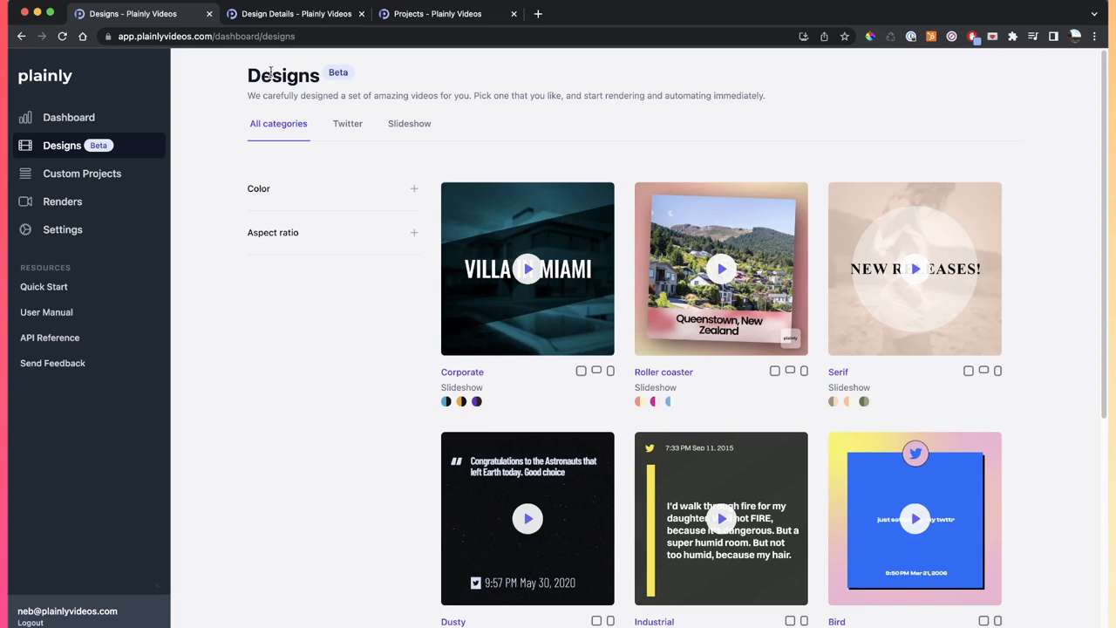
{"action": "mouse_move", "coordinate": [377, 277]}
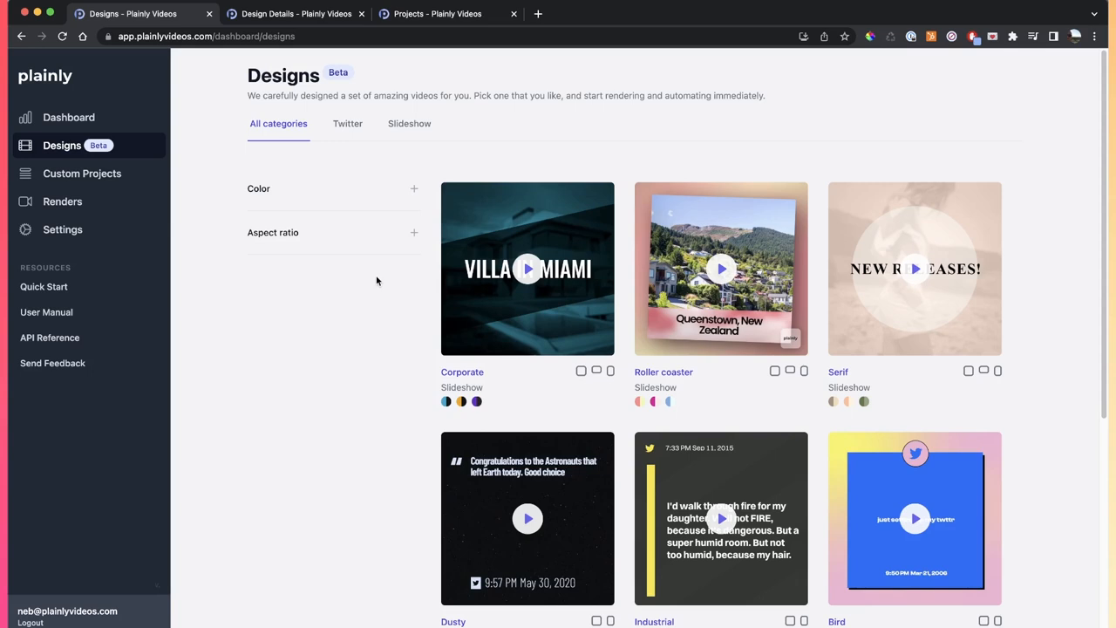
{"action": "mouse_move", "coordinate": [527, 268]}
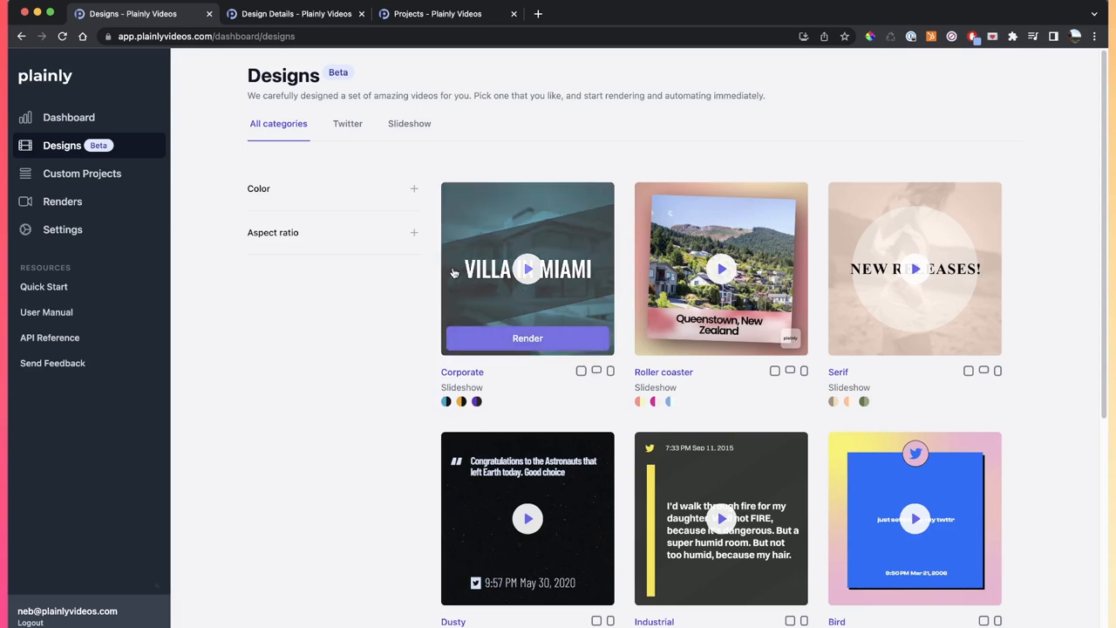
{"action": "mouse_move", "coordinate": [420, 162]}
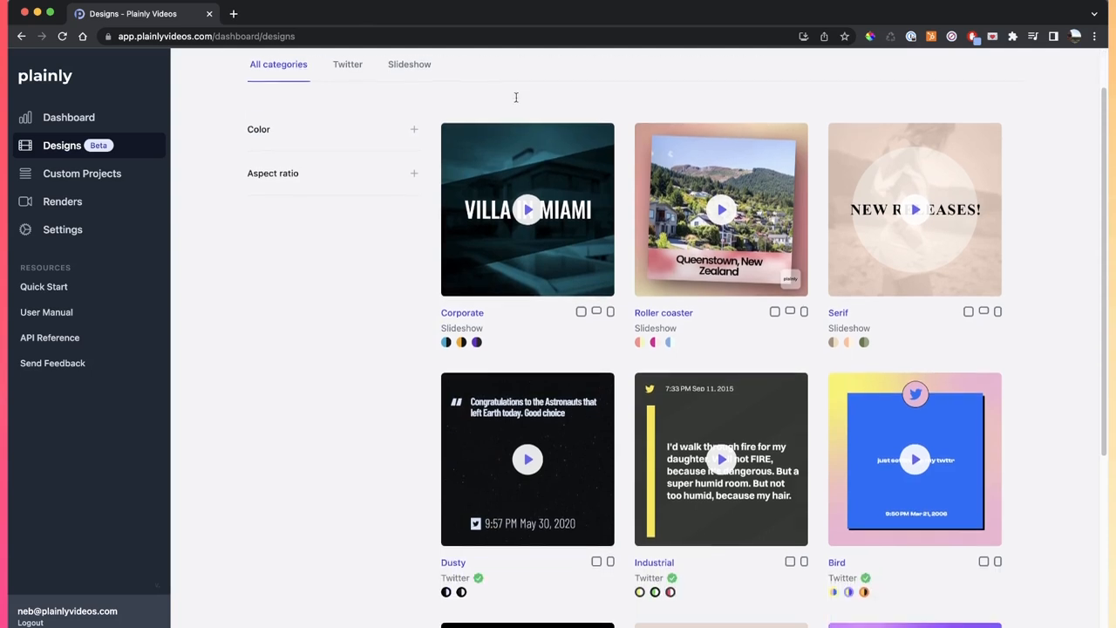
- Scroll down the Designs gallery toward the Bird design card
{"action": "scroll", "scroll_direction": "down", "scroll_amount": 3}
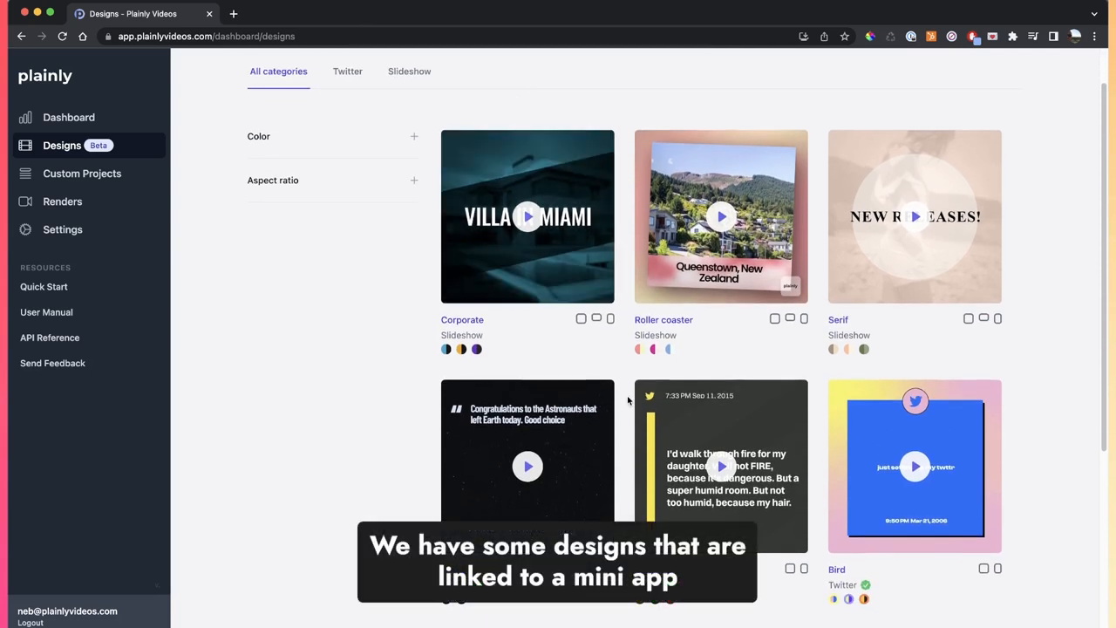
{"action": "scroll", "scroll_direction": "down", "scroll_amount": 3}
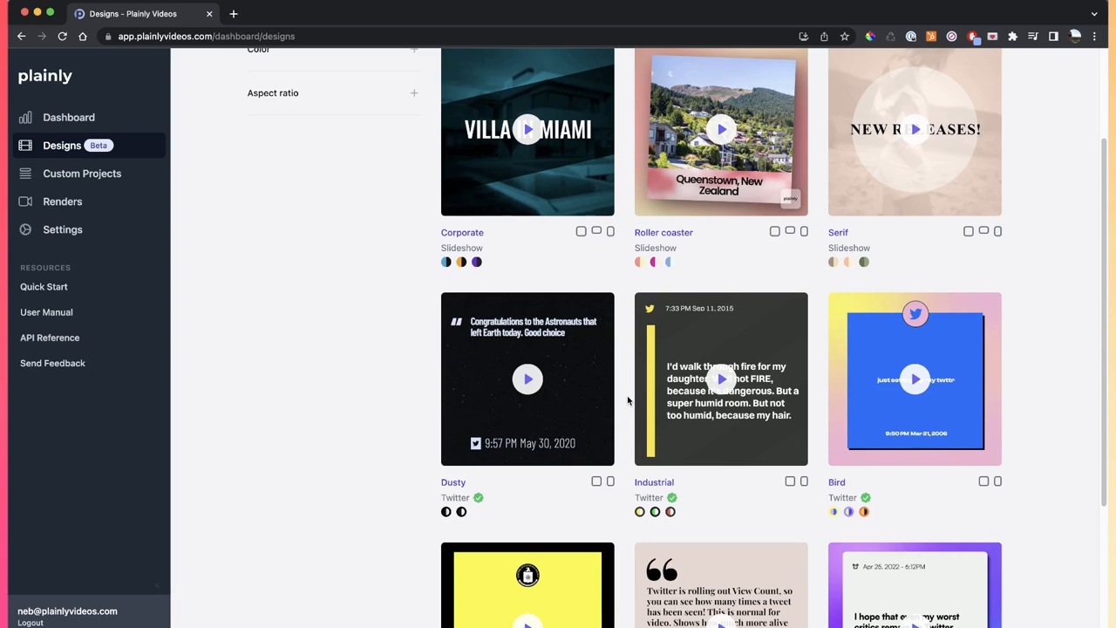
{"action": "scroll", "scroll_direction": "down", "scroll_amount": 3}
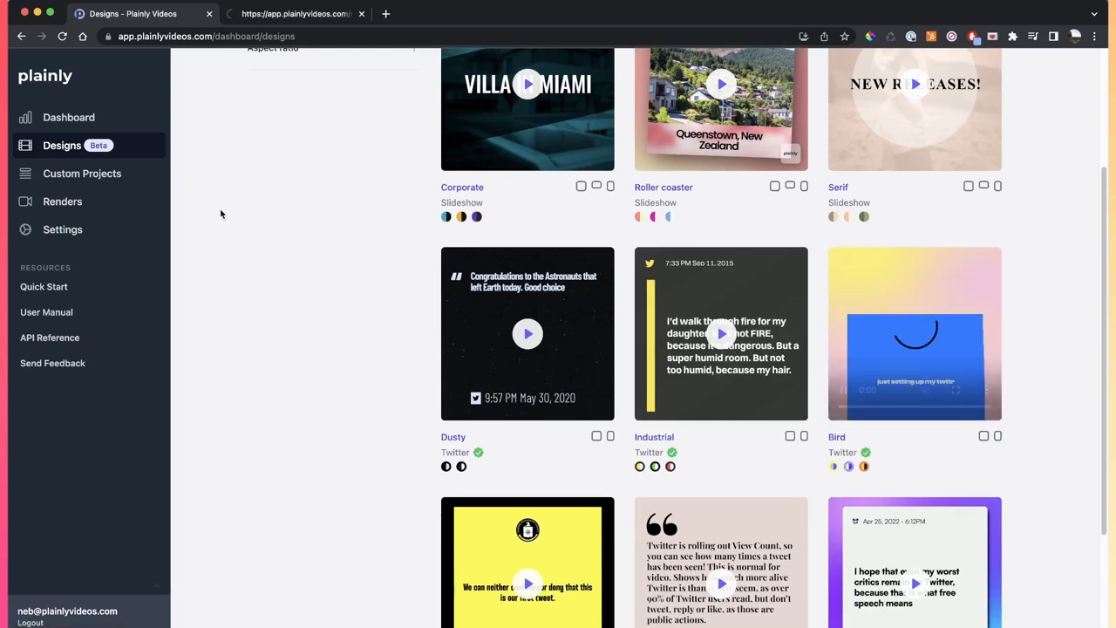
- Open the Bird design's render form, select the Tweet url field, then go back to Designs
{"action": "left_click", "coordinate": [914, 333]}
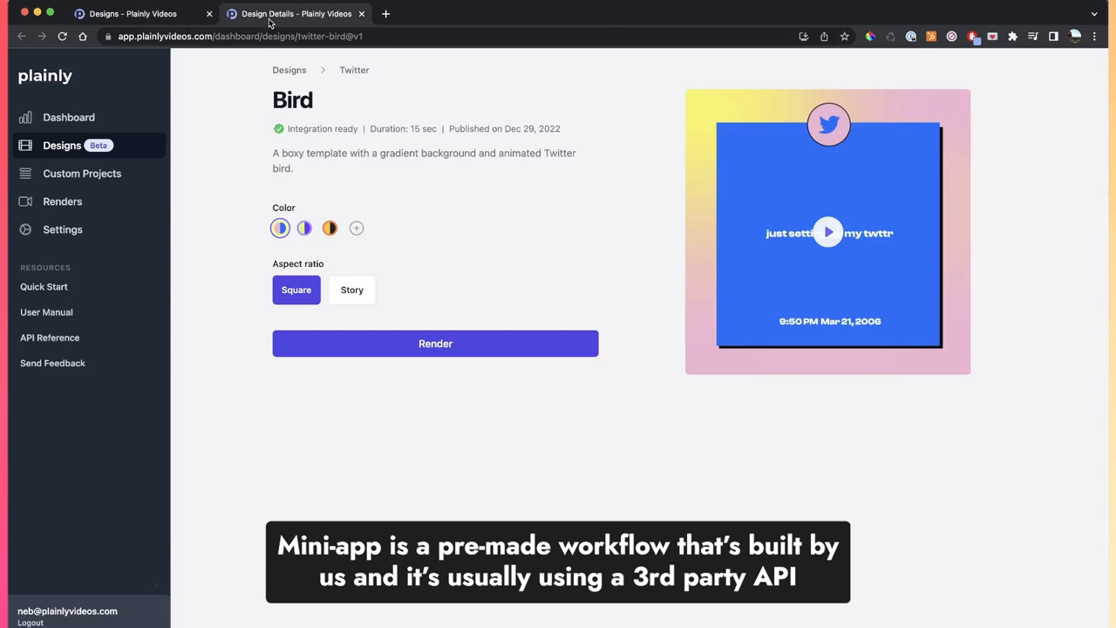
{"action": "left_click", "coordinate": [435, 343]}
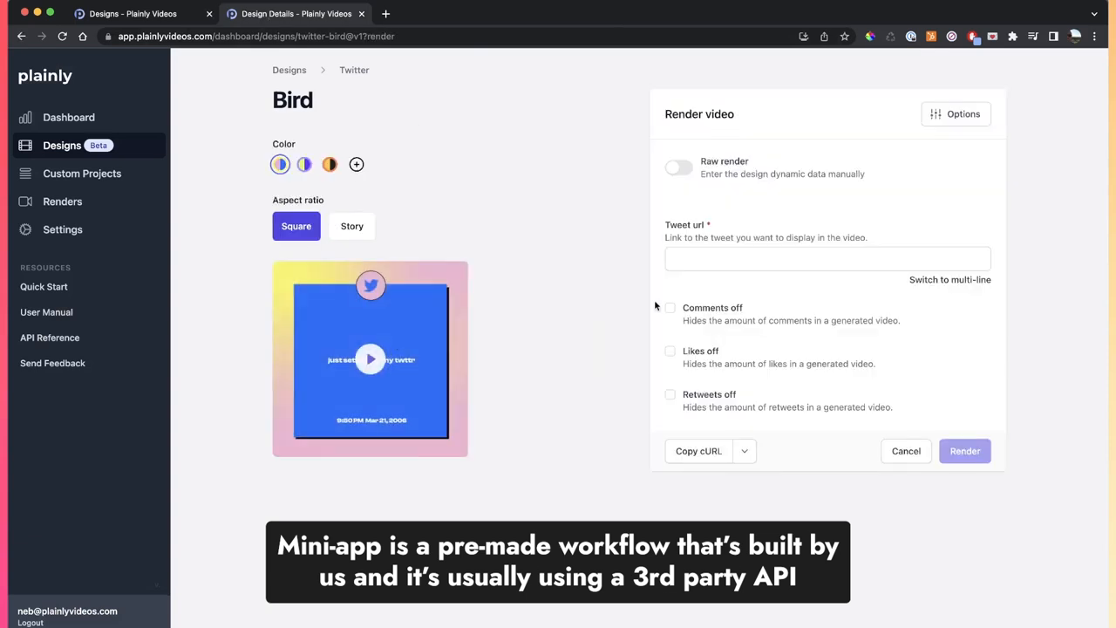
{"action": "left_click", "coordinate": [827, 258]}
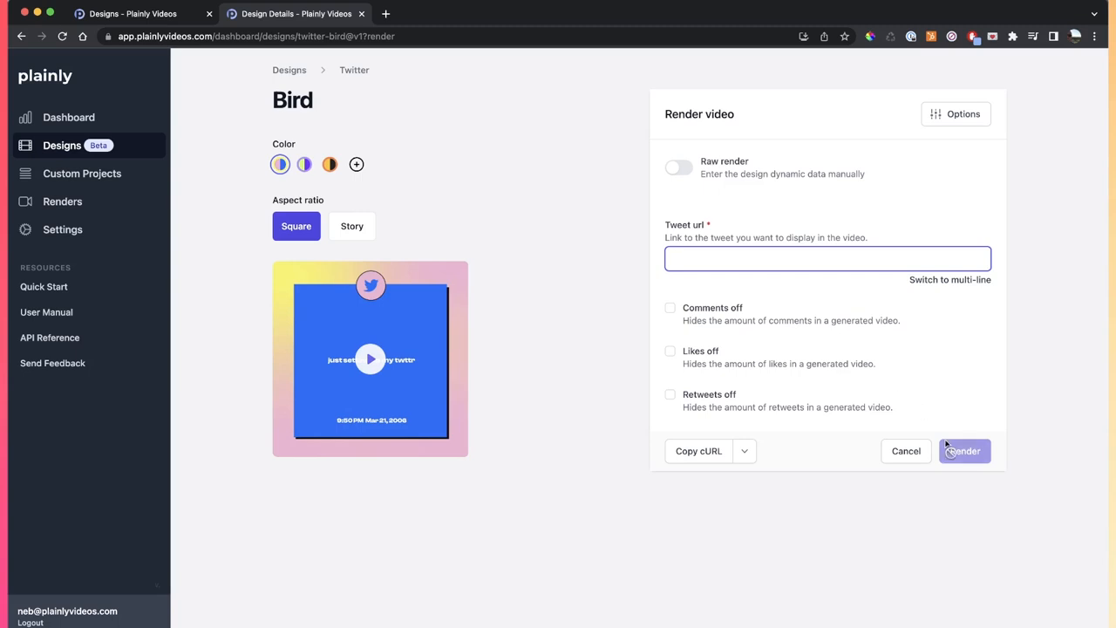
{"action": "left_click", "coordinate": [905, 451]}
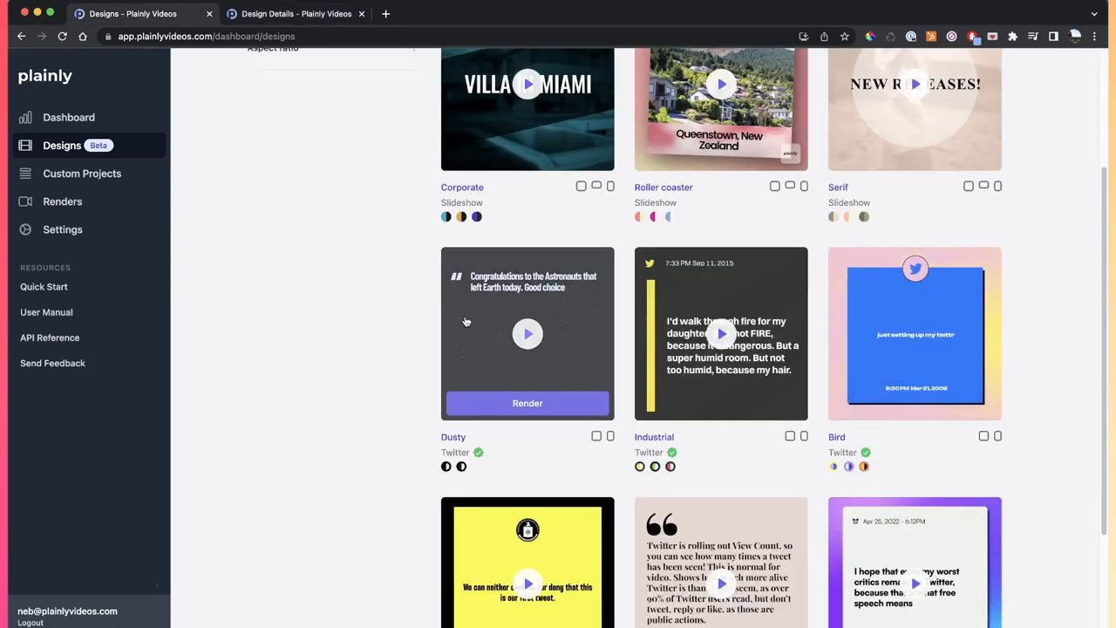
- Scroll back up to the top of the Designs gallery
{"action": "scroll", "scroll_direction": "up", "scroll_amount": 3}
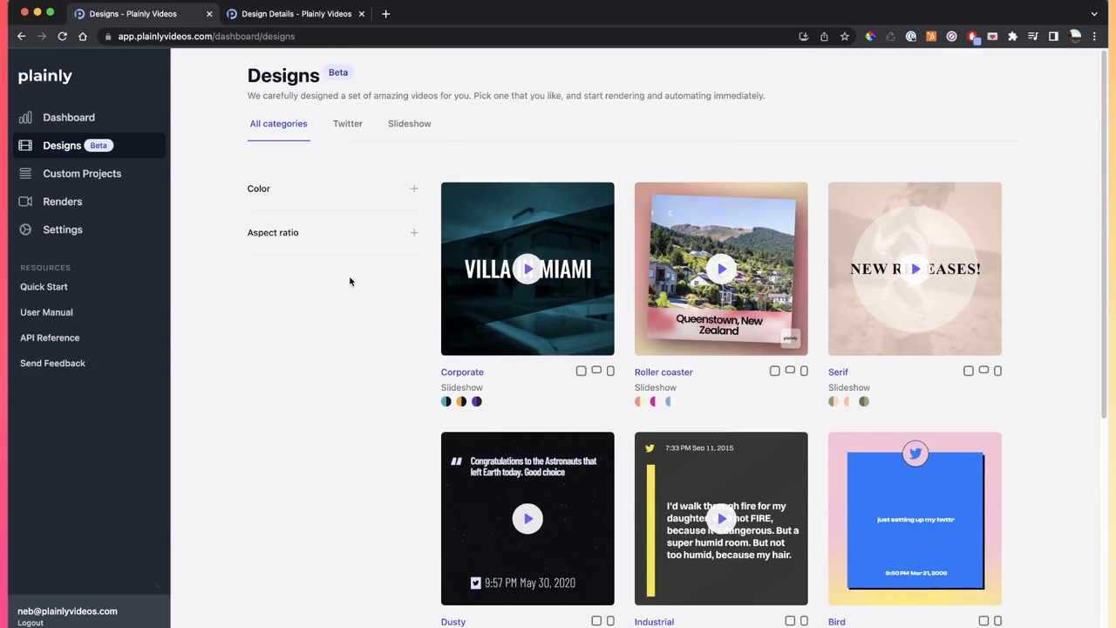
{"action": "mouse_move", "coordinate": [653, 419]}
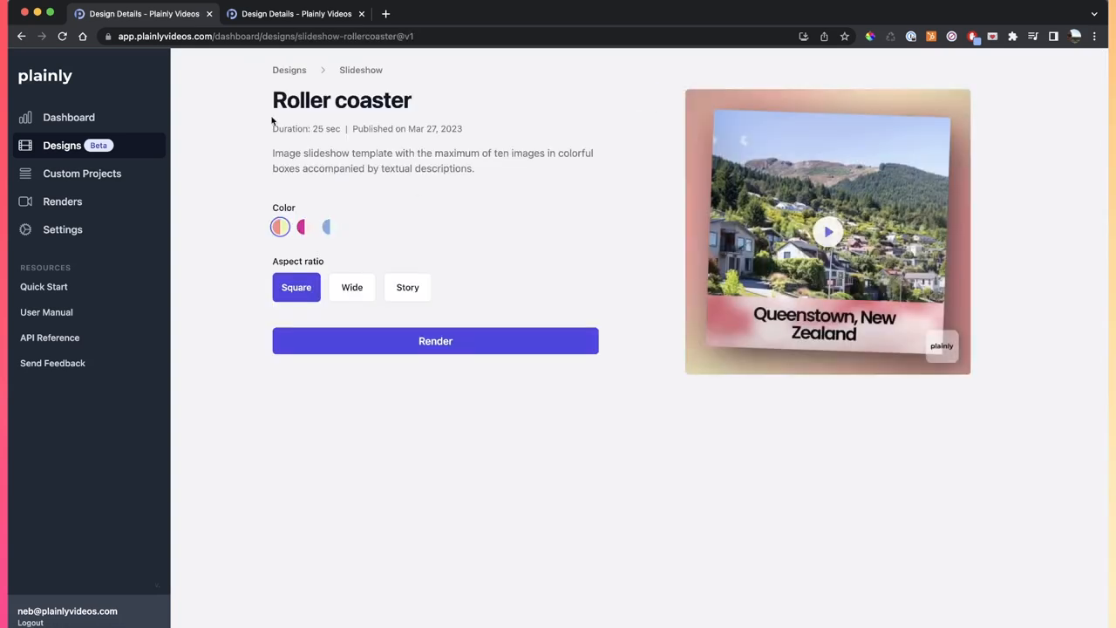
- Try pink, blue and wide-ratio previews, choose the blue variant, and open the render form
{"action": "left_click", "coordinate": [304, 226]}
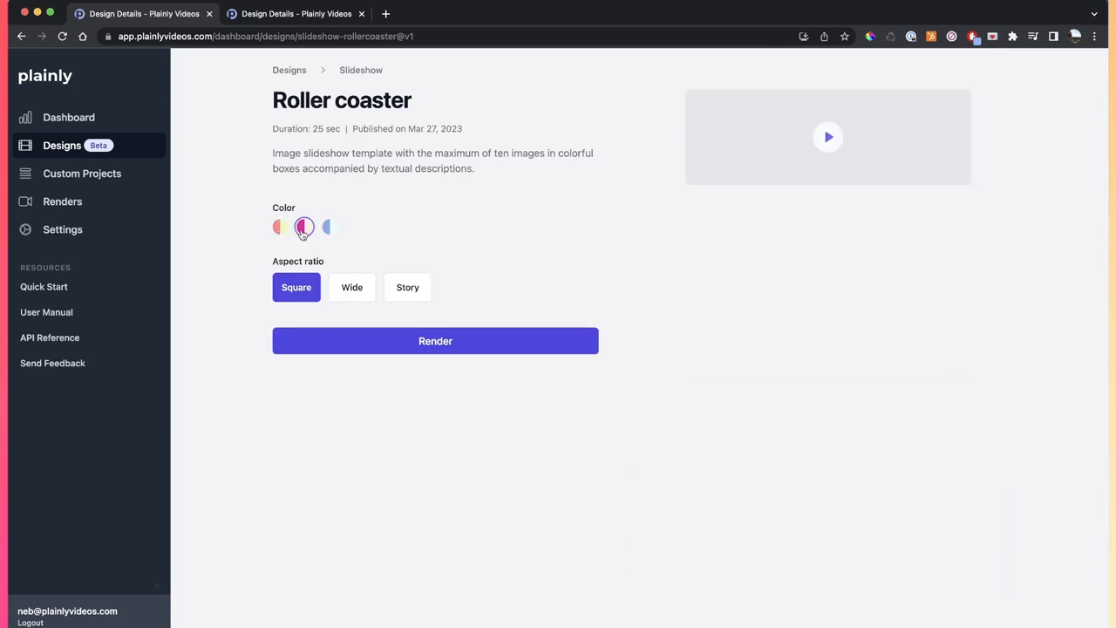
{"action": "left_click", "coordinate": [352, 287]}
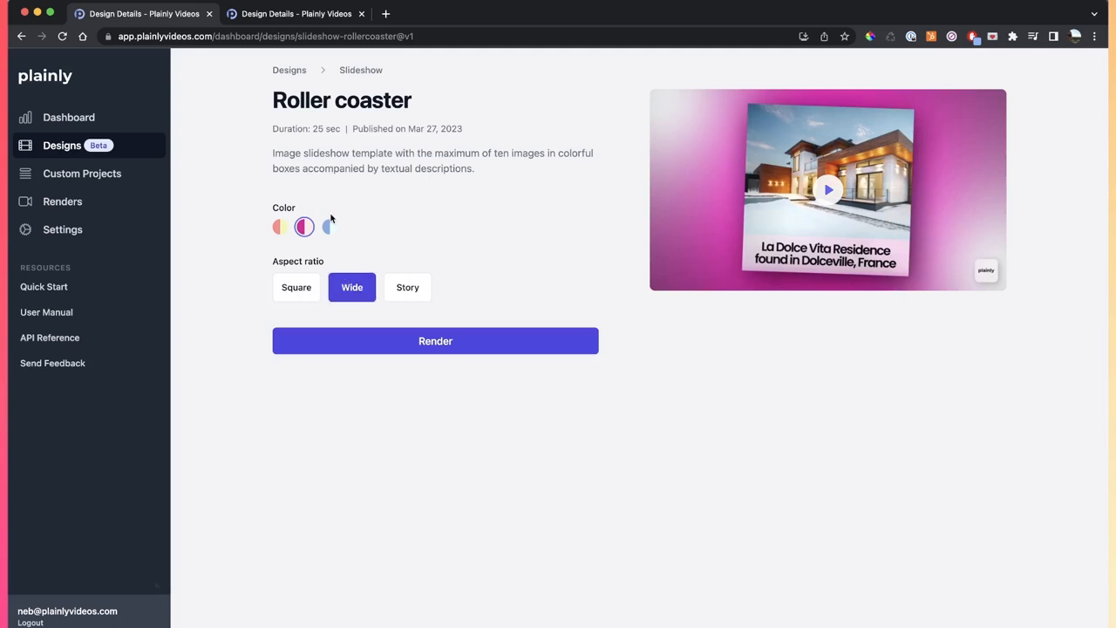
{"action": "left_click", "coordinate": [330, 227]}
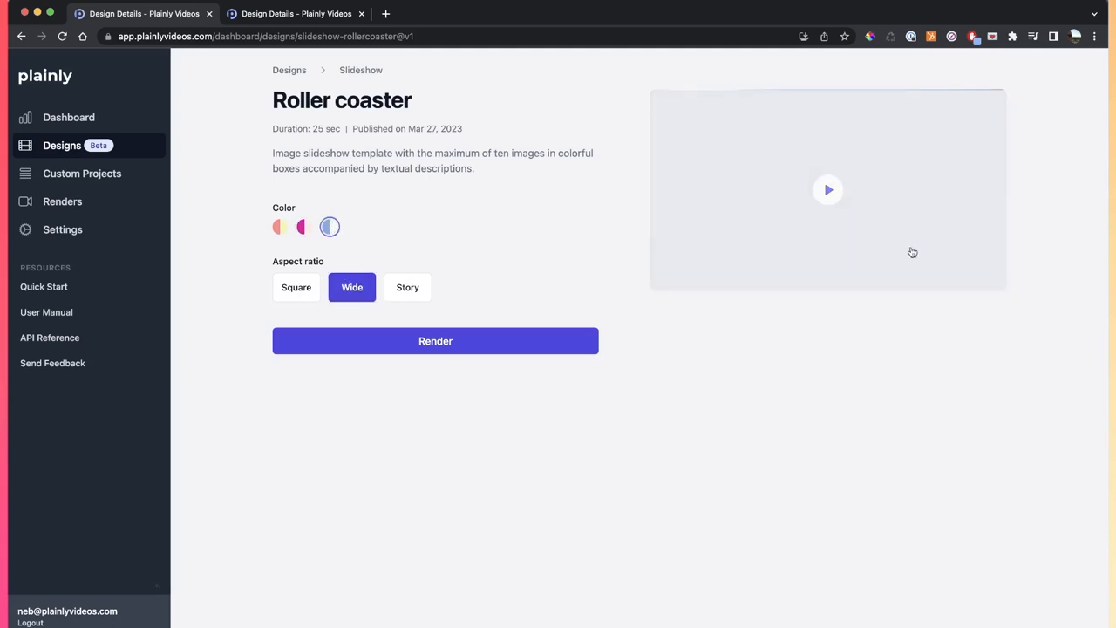
{"action": "left_click", "coordinate": [279, 227]}
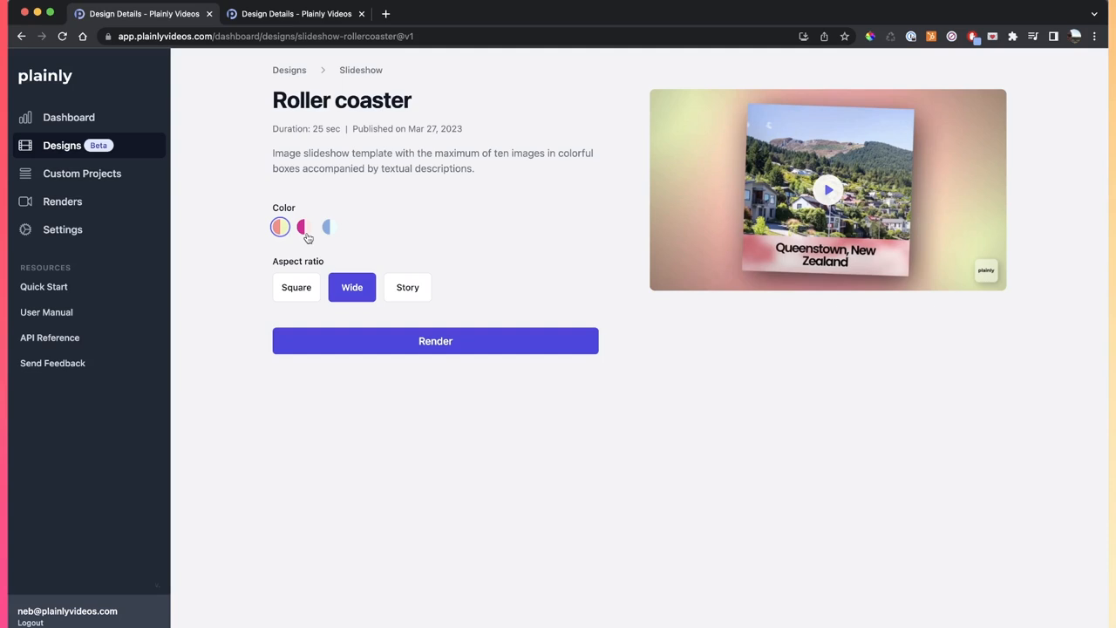
{"action": "left_click", "coordinate": [304, 227]}
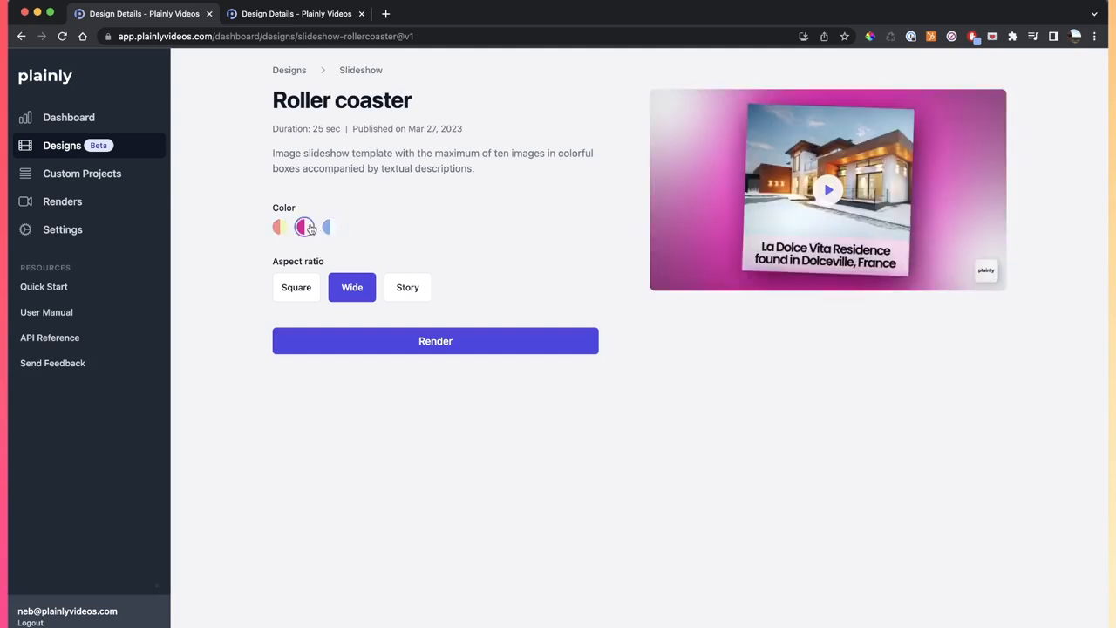
{"action": "left_click", "coordinate": [279, 227]}
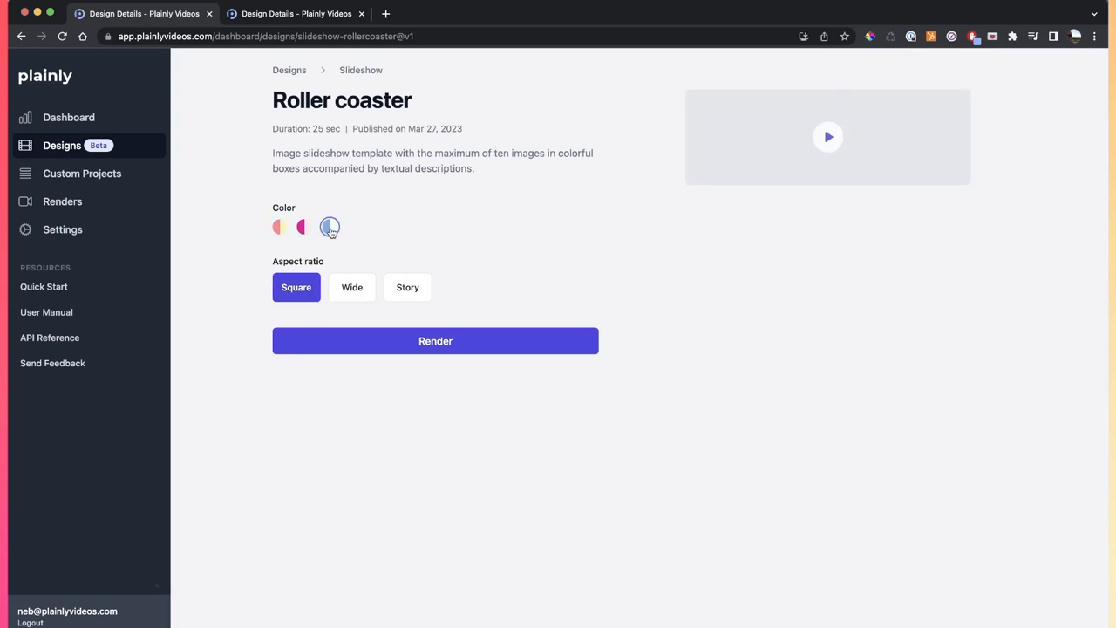
{"action": "left_click", "coordinate": [435, 341]}
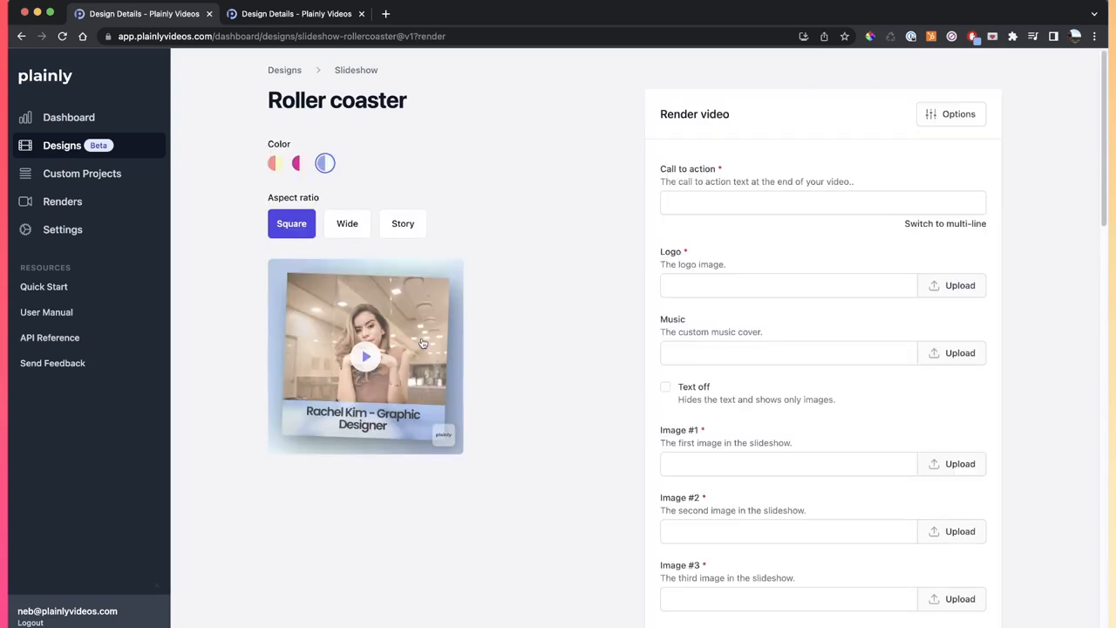
{"action": "scroll", "scroll_direction": "down", "scroll_amount": 3}
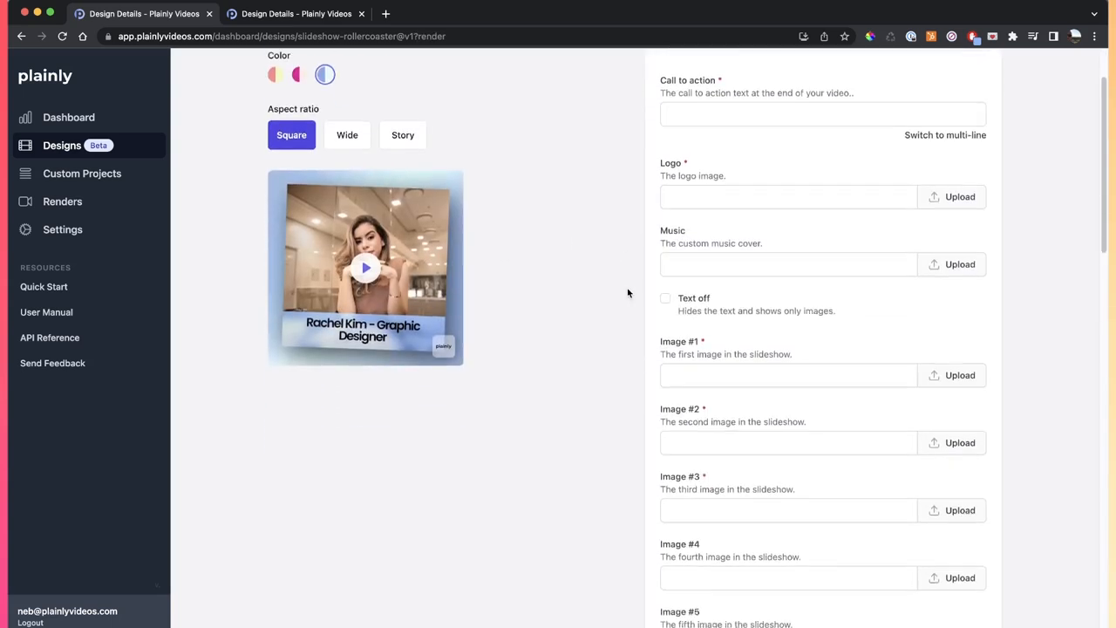
{"action": "scroll", "scroll_direction": "down", "scroll_amount": 3}
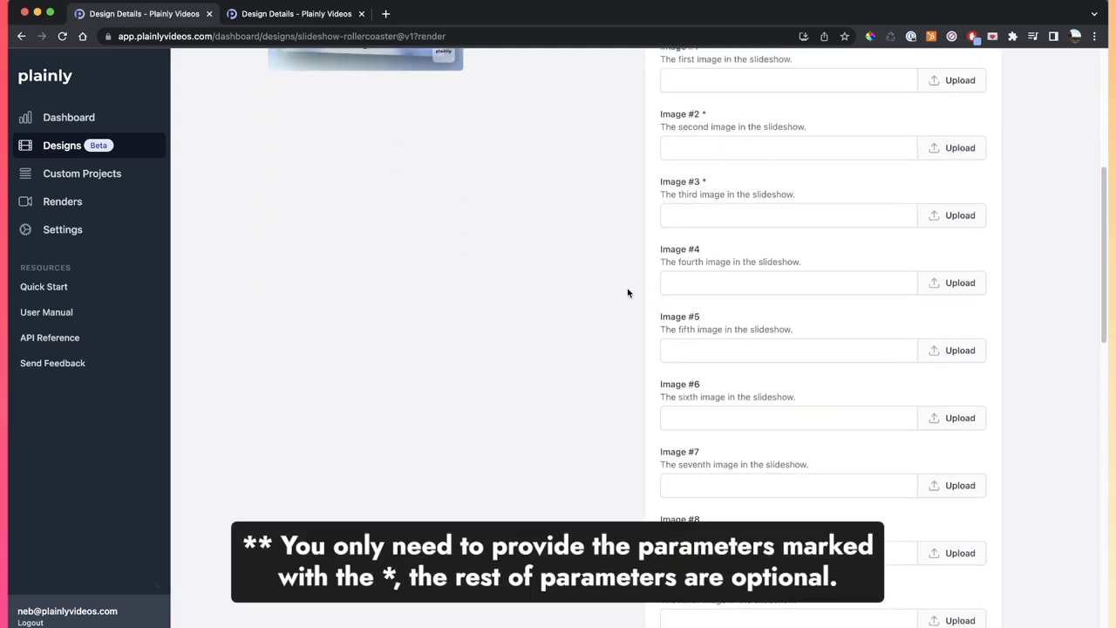
{"action": "scroll", "scroll_direction": "down", "scroll_amount": 3}
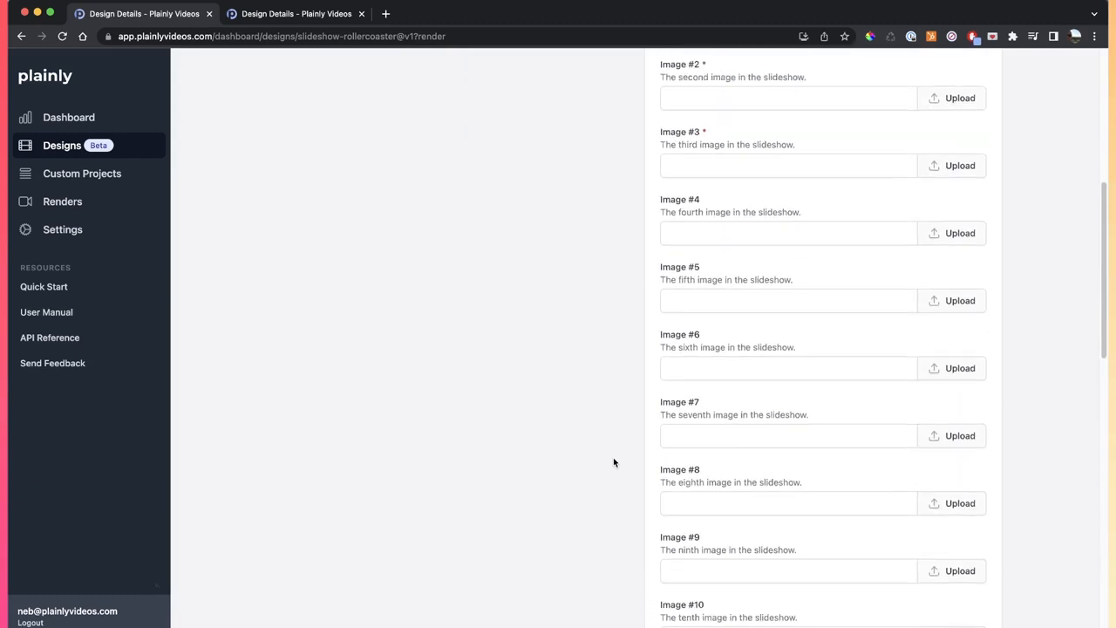
{"action": "scroll", "scroll_direction": "down", "scroll_amount": 3}
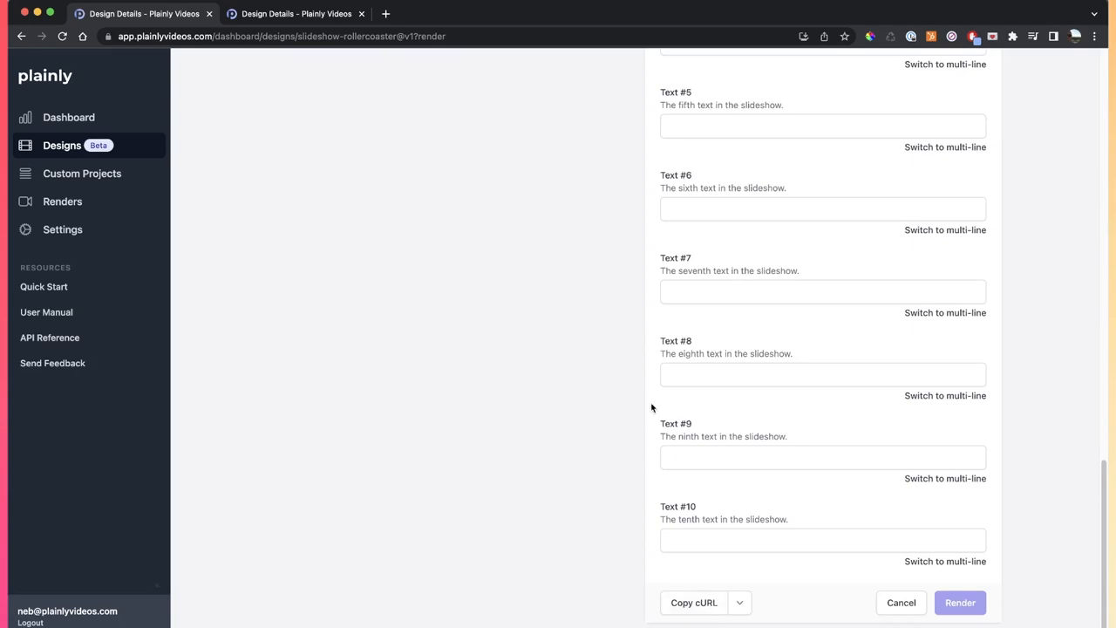